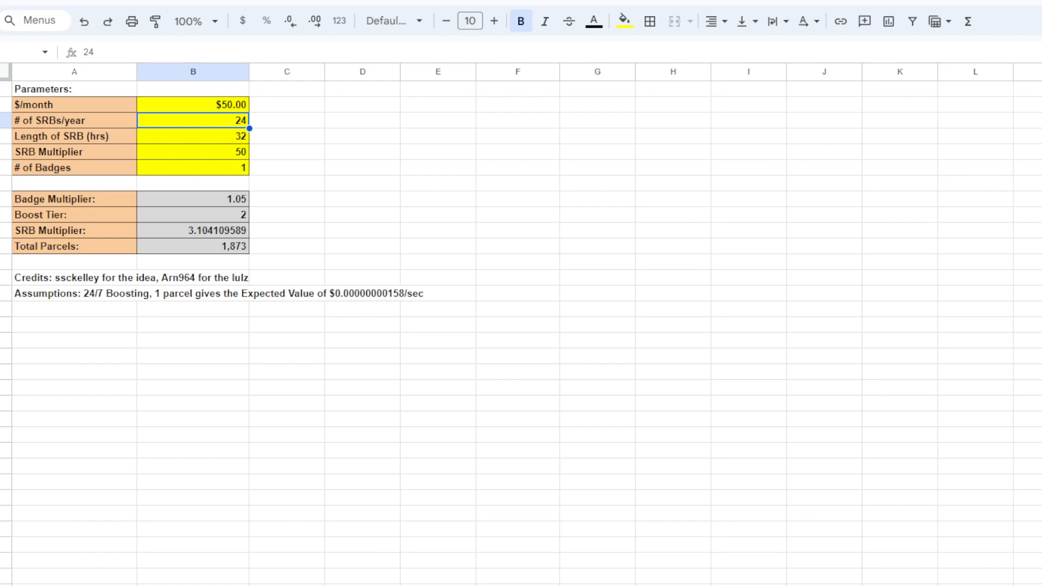
- Enter 16 in B3 for SRBs per year, recalculating total parcels to 2,420 and multiplier 2.4027
{"action": "left_click", "coordinate": [193, 104]}
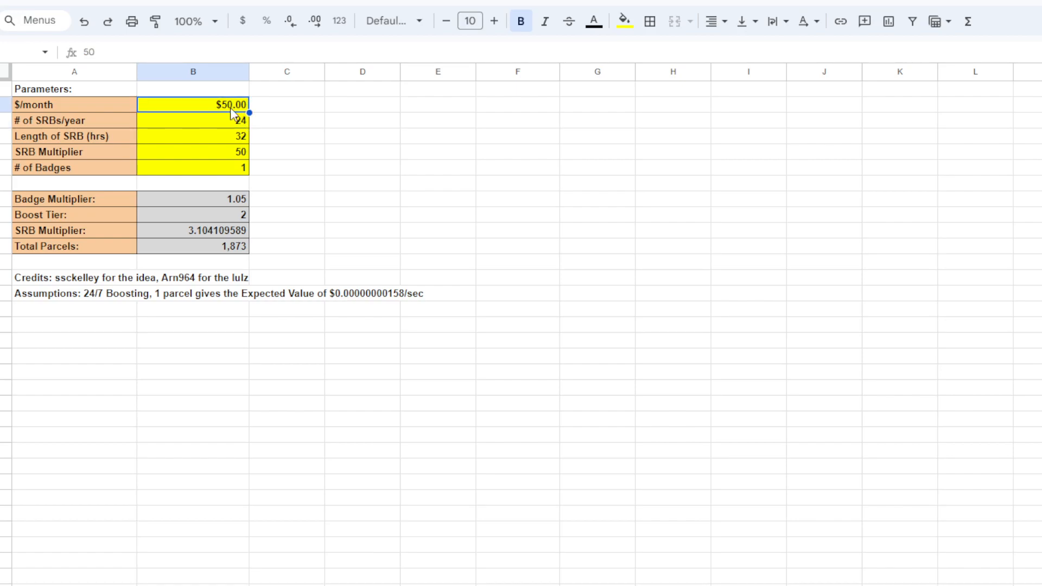
{"action": "mouse_move", "coordinate": [239, 250]}
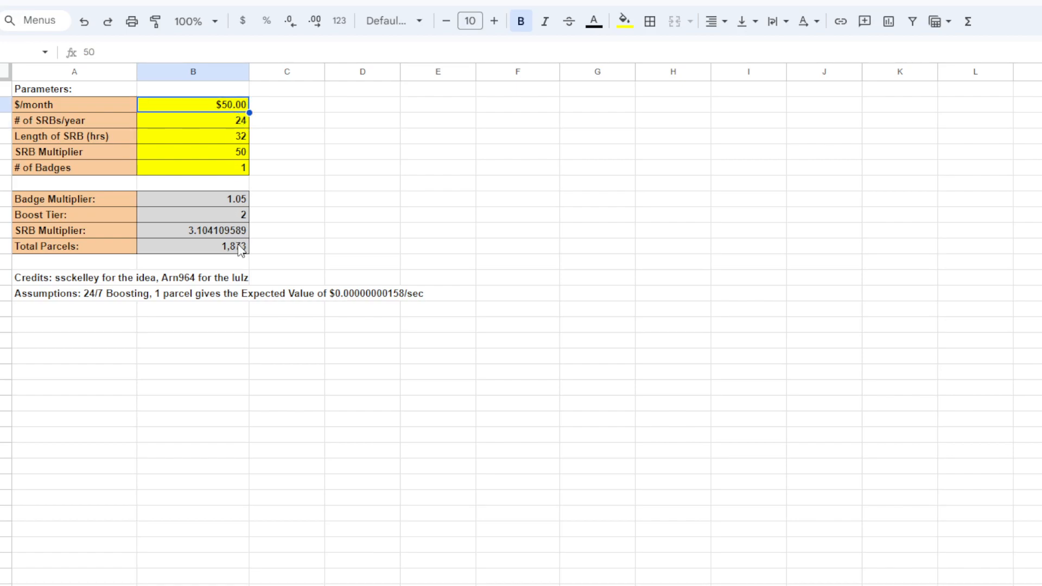
{"action": "mouse_move", "coordinate": [224, 139]}
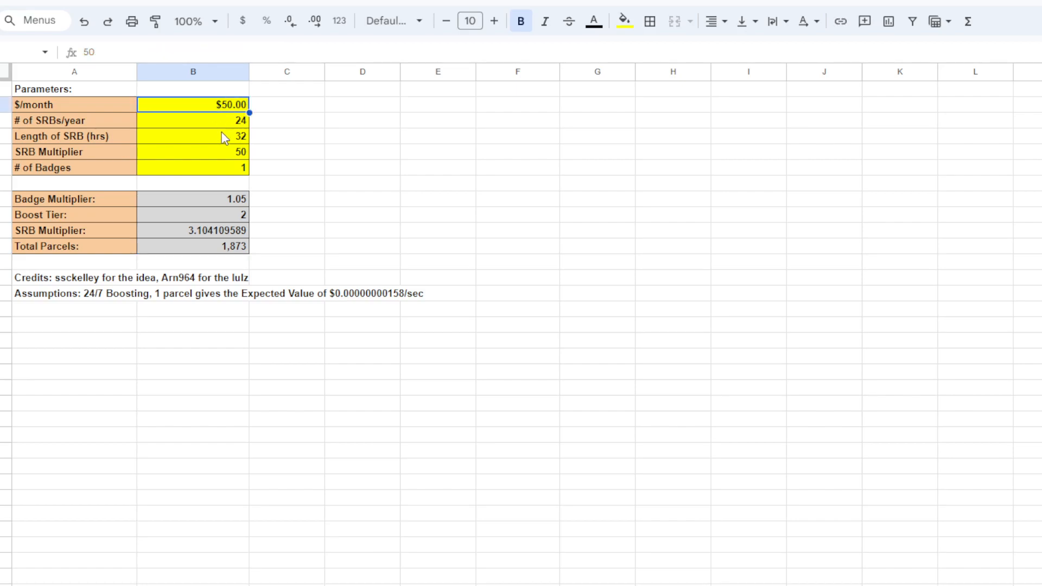
{"action": "left_click", "coordinate": [193, 120]}
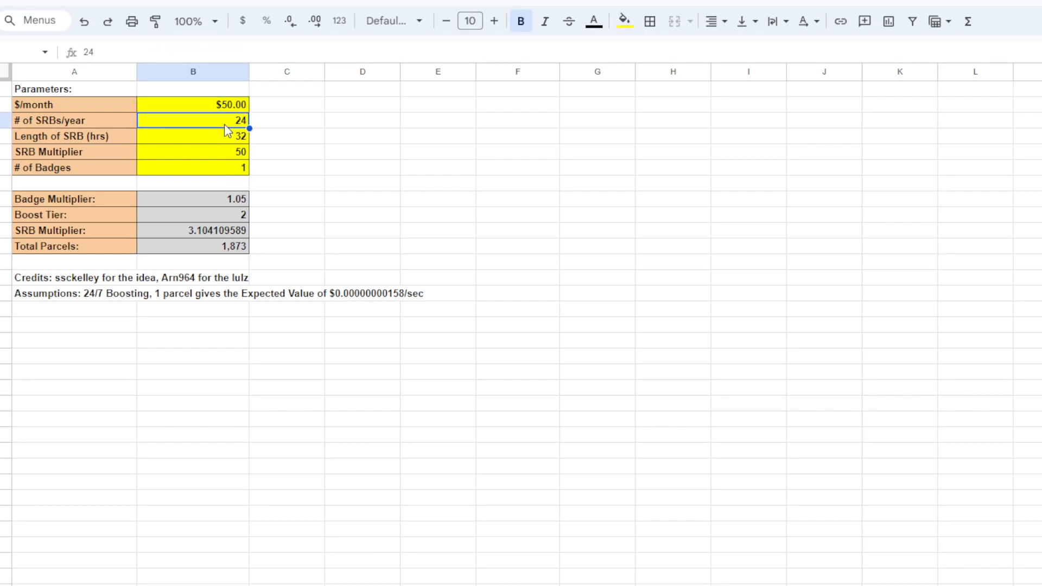
{"action": "left_click", "coordinate": [193, 167]}
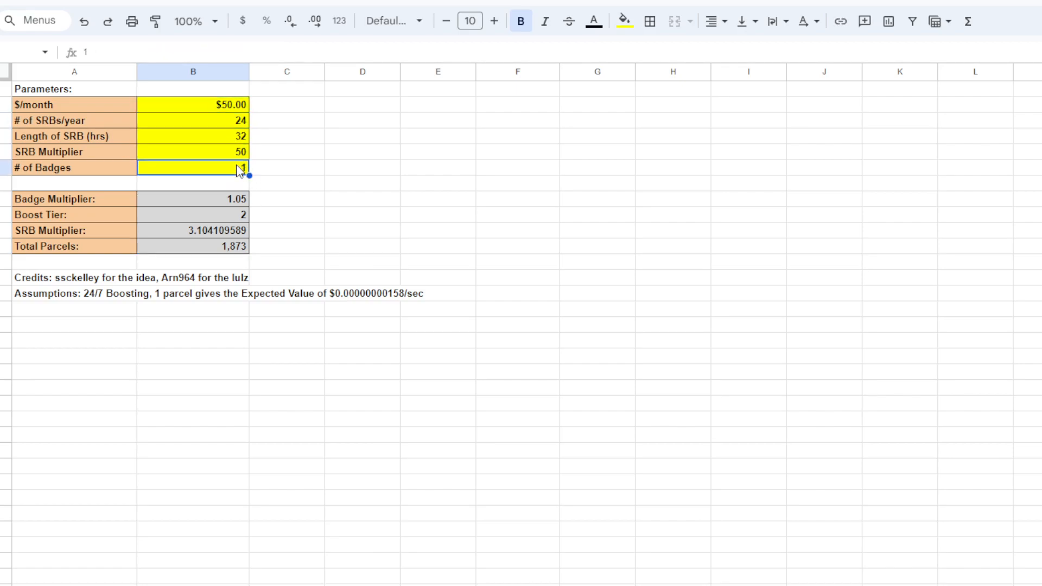
{"action": "left_click", "coordinate": [193, 120]}
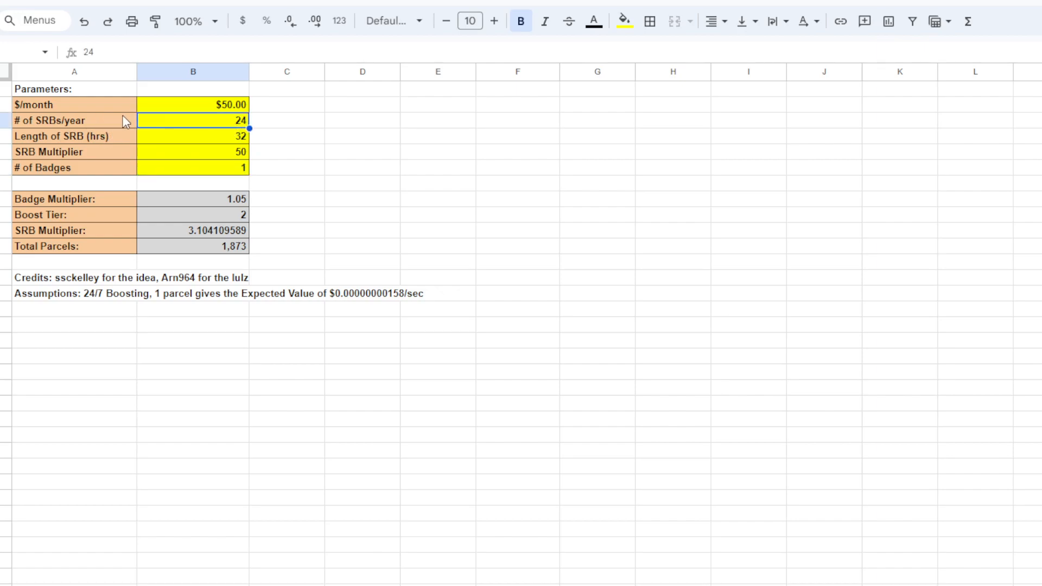
{"action": "mouse_move", "coordinate": [216, 131]}
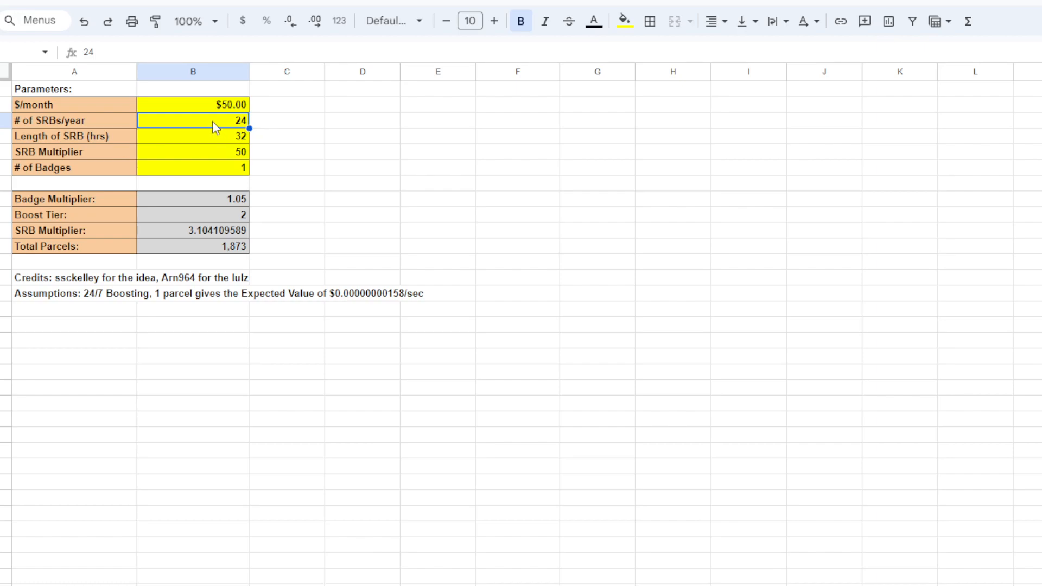
{"action": "type", "text": "16"}
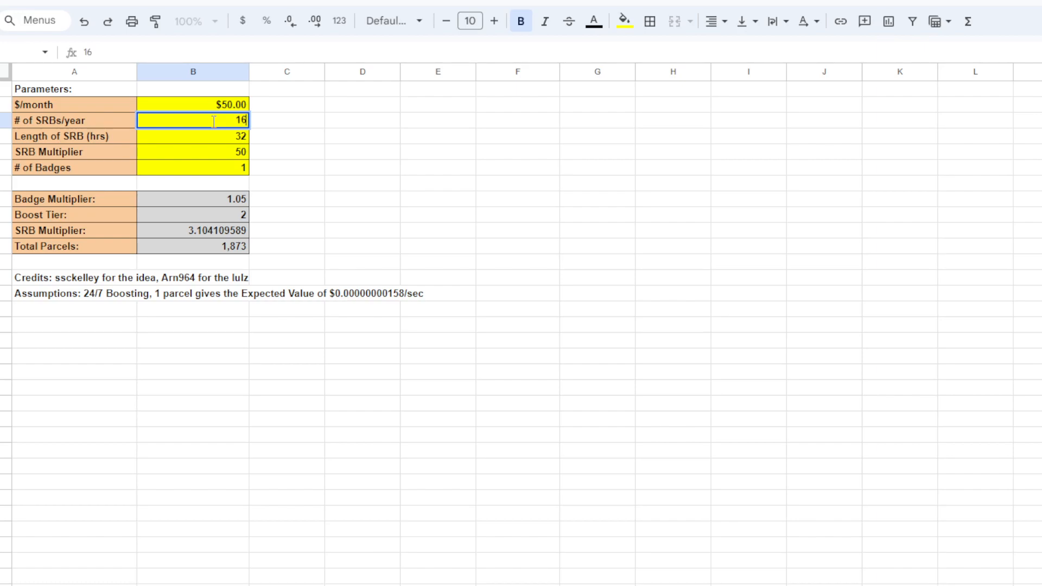
{"action": "left_click", "coordinate": [193, 137]}
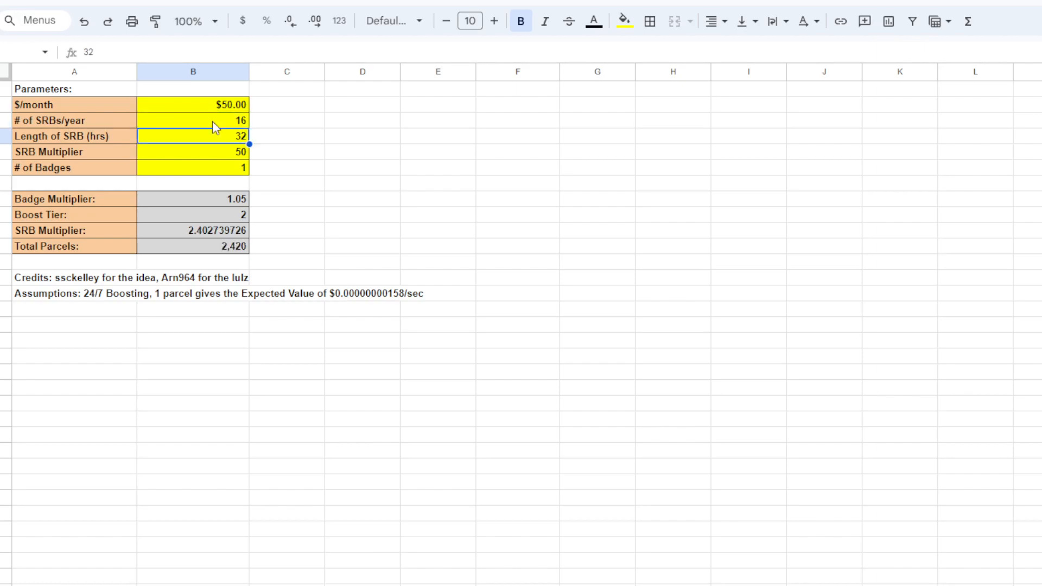
{"action": "mouse_move", "coordinate": [63, 152]}
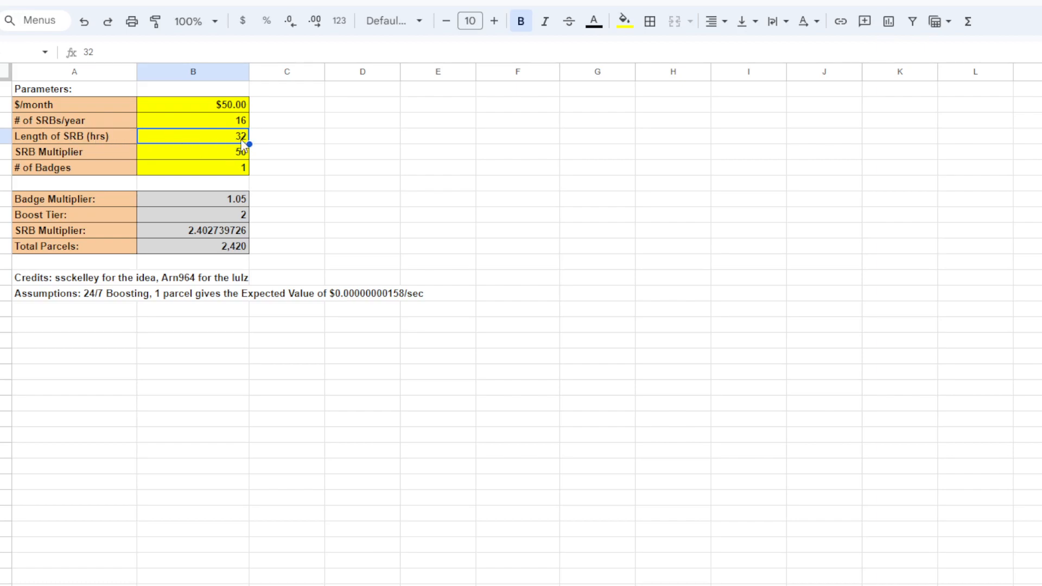
{"action": "mouse_move", "coordinate": [199, 142]}
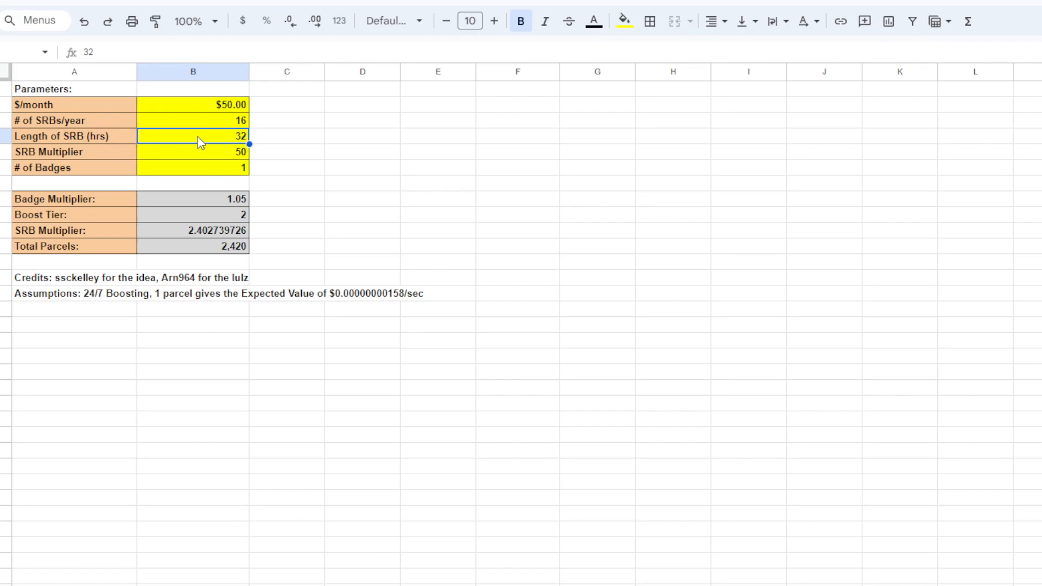
{"action": "mouse_move", "coordinate": [128, 146]}
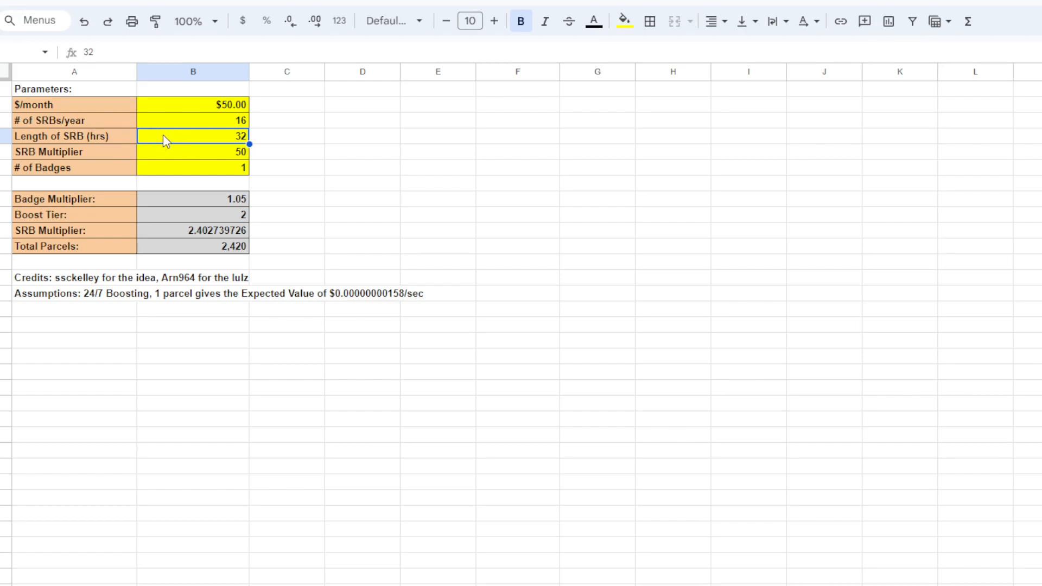
{"action": "mouse_move", "coordinate": [172, 143]}
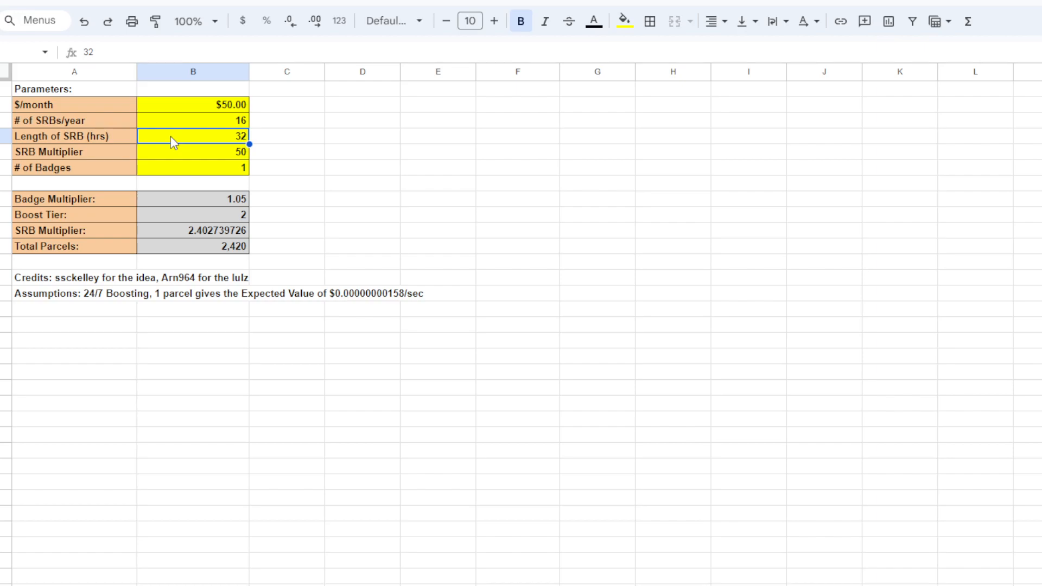
{"action": "mouse_move", "coordinate": [108, 161]}
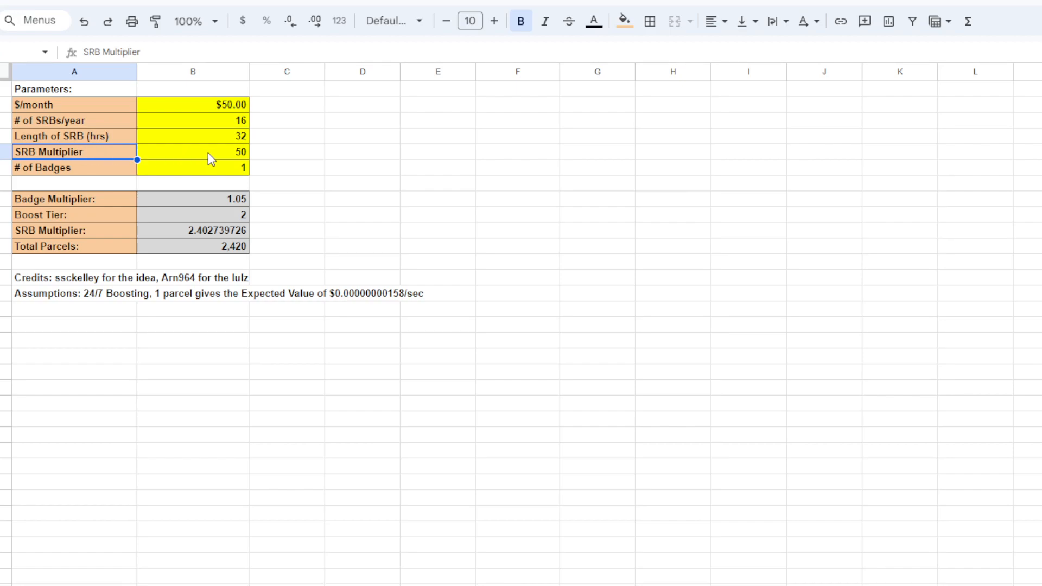
{"action": "left_click", "coordinate": [193, 151]}
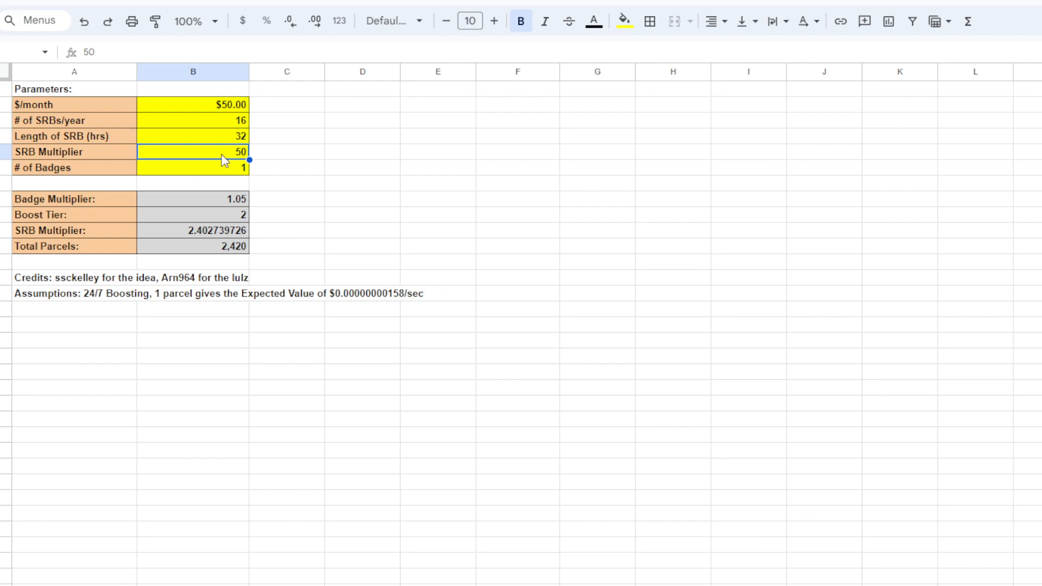
{"action": "left_click", "coordinate": [193, 167]}
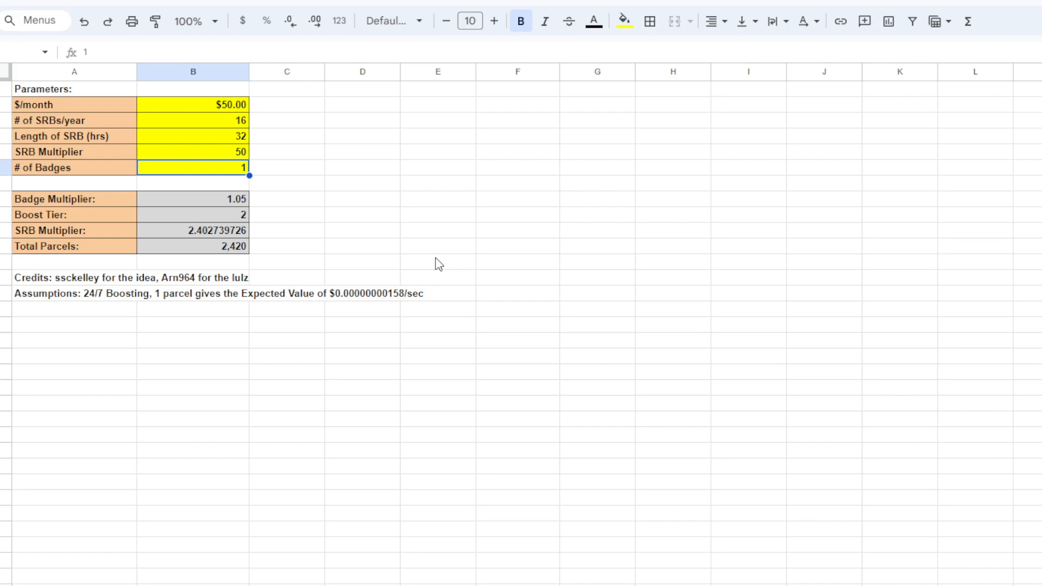
{"action": "mouse_move", "coordinate": [321, 163]}
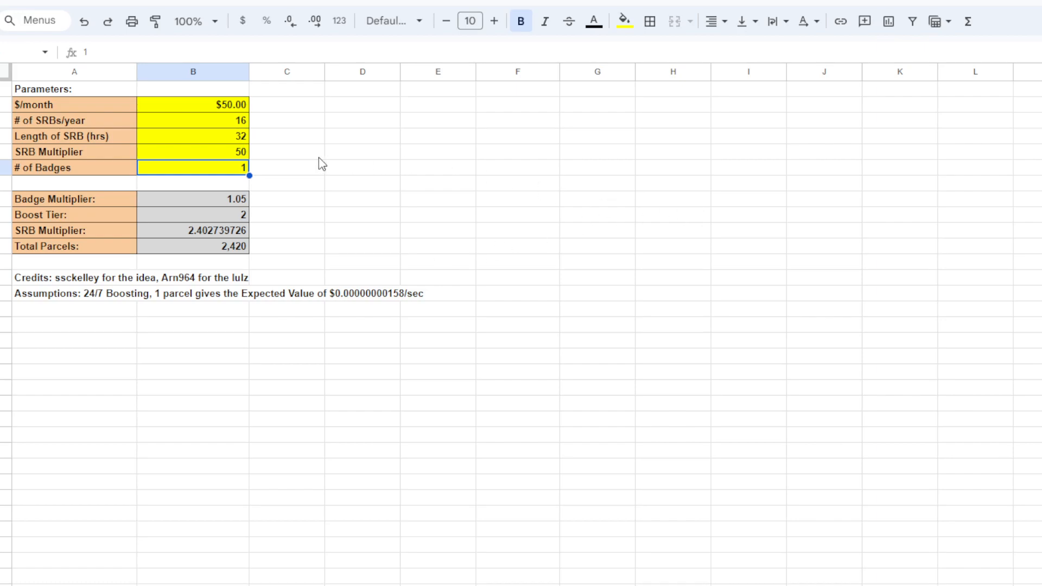
{"action": "mouse_move", "coordinate": [435, 129]}
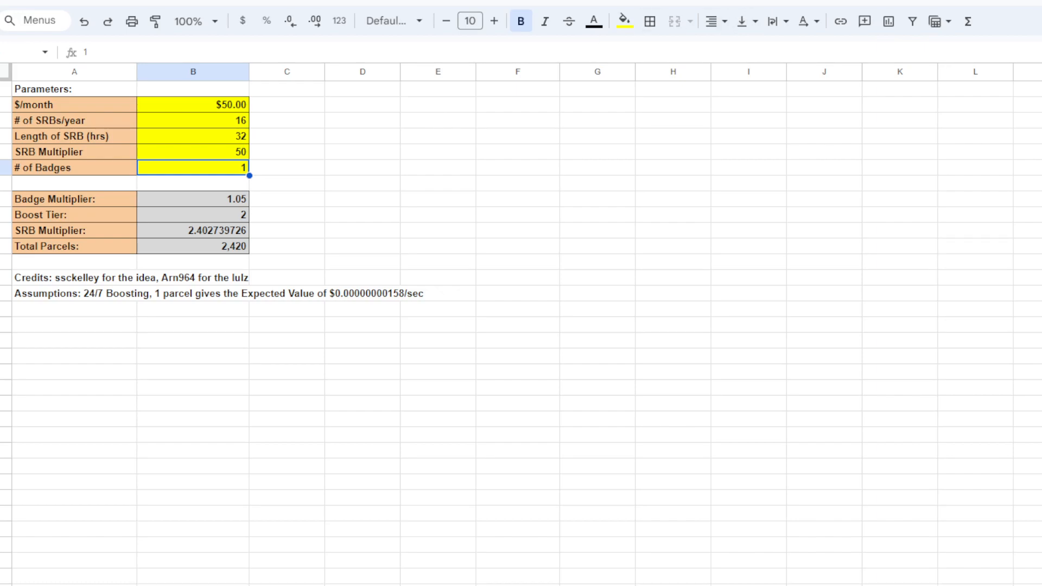
{"action": "mouse_move", "coordinate": [787, 252]}
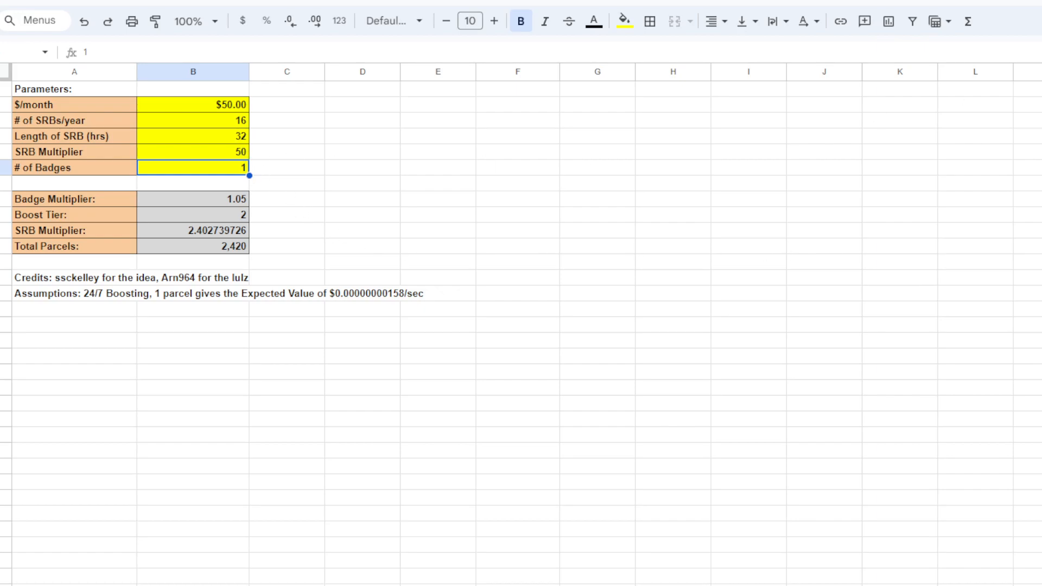
{"action": "mouse_move", "coordinate": [484, 183]}
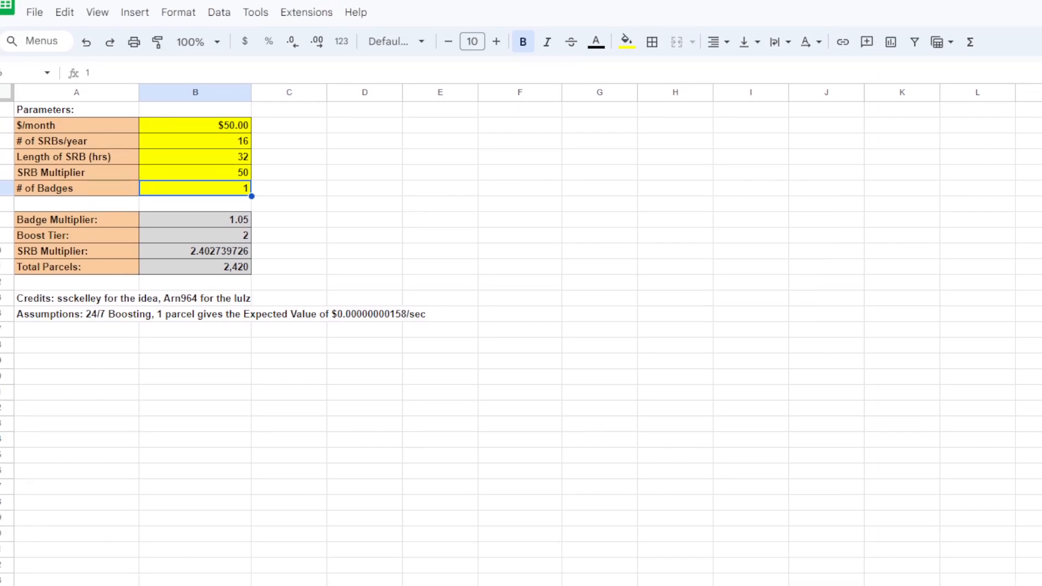
{"action": "left_click", "coordinate": [36, 12]}
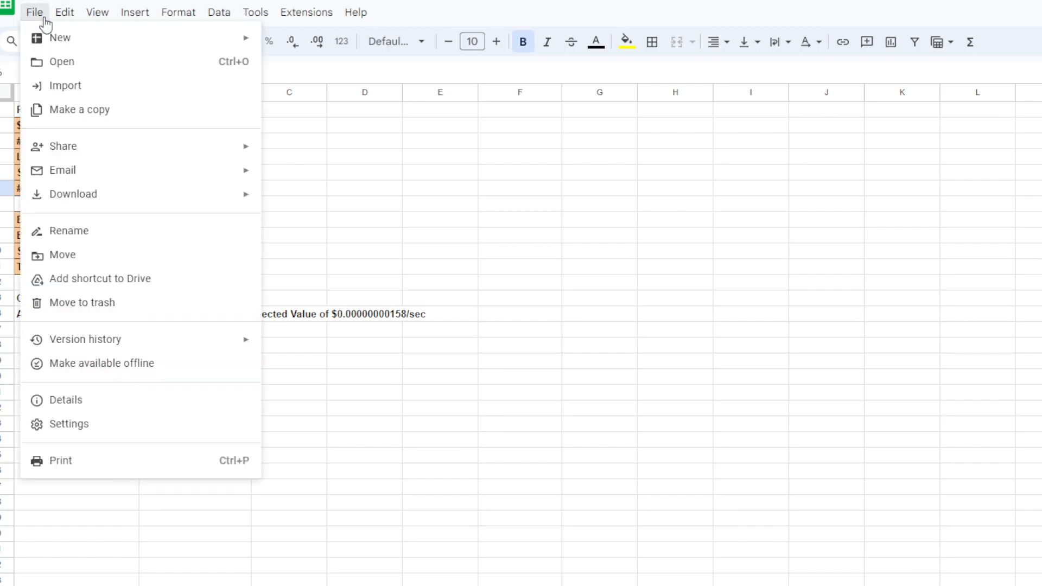
{"action": "mouse_move", "coordinate": [83, 115]}
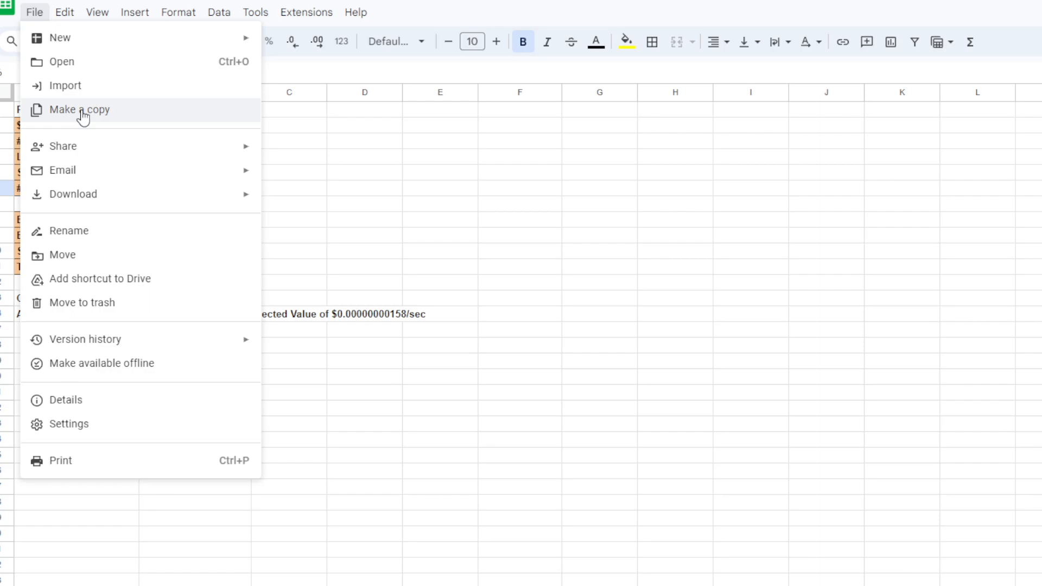
{"action": "mouse_move", "coordinate": [216, 121]}
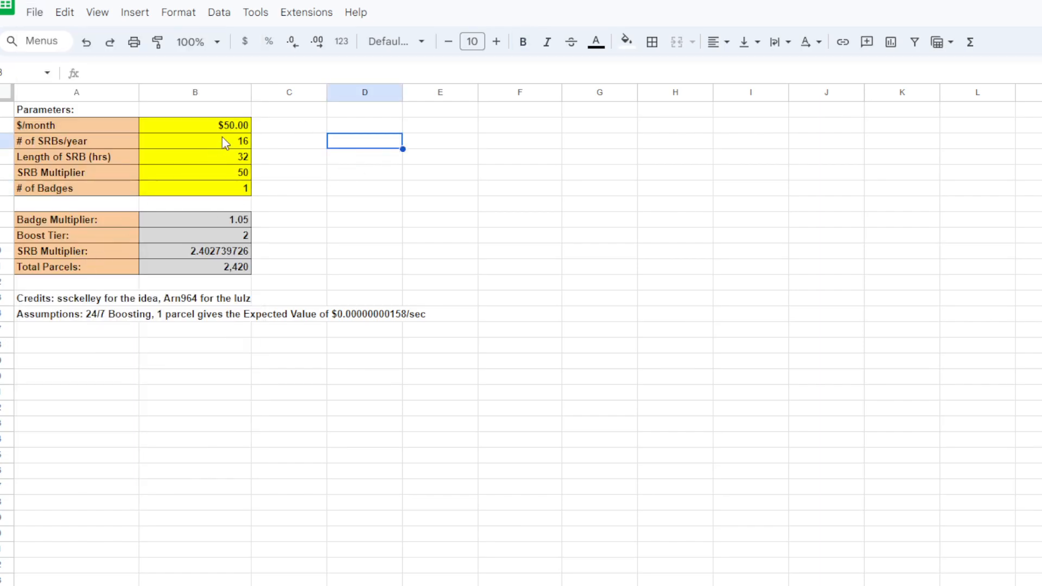
{"action": "left_click", "coordinate": [195, 124]}
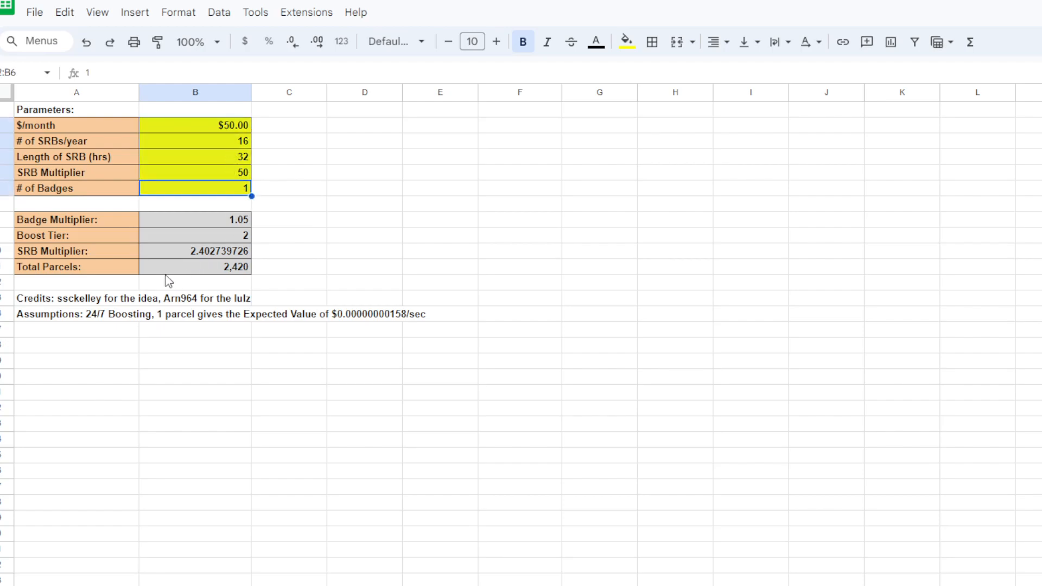
{"action": "left_click", "coordinate": [196, 251]}
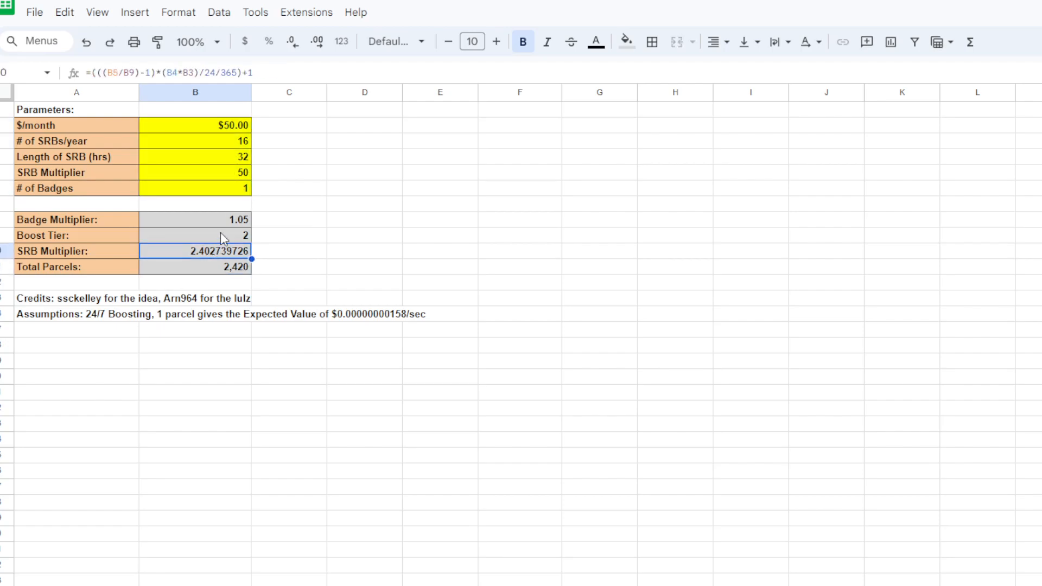
{"action": "left_click", "coordinate": [194, 219]}
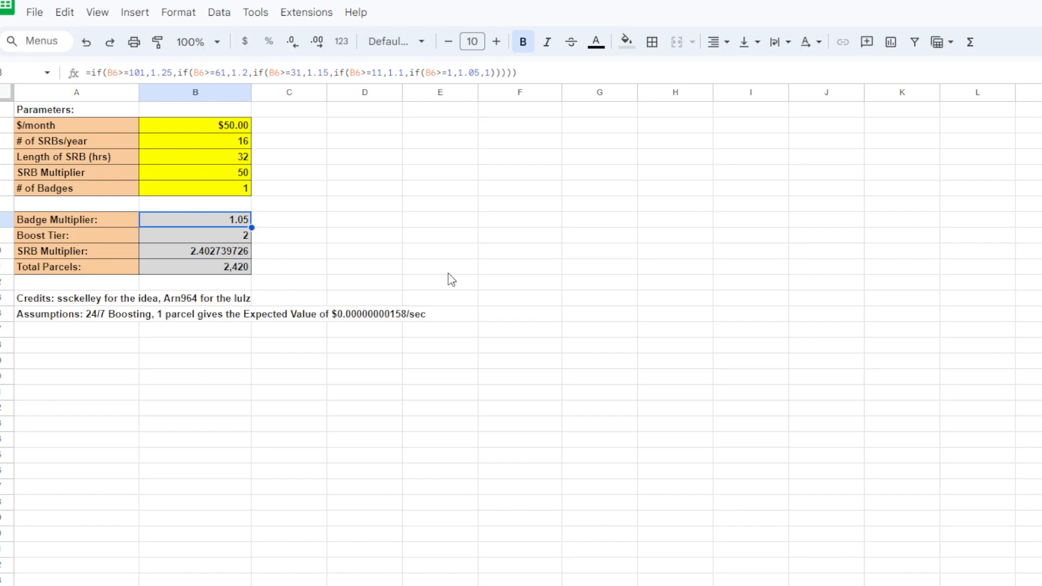
{"action": "mouse_move", "coordinate": [236, 140]}
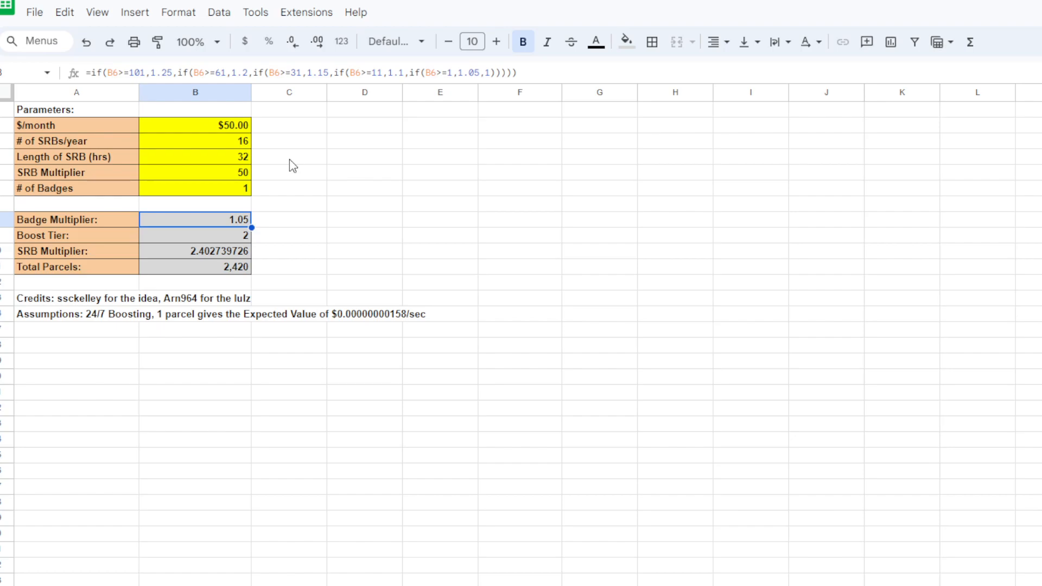
{"action": "mouse_move", "coordinate": [208, 226]}
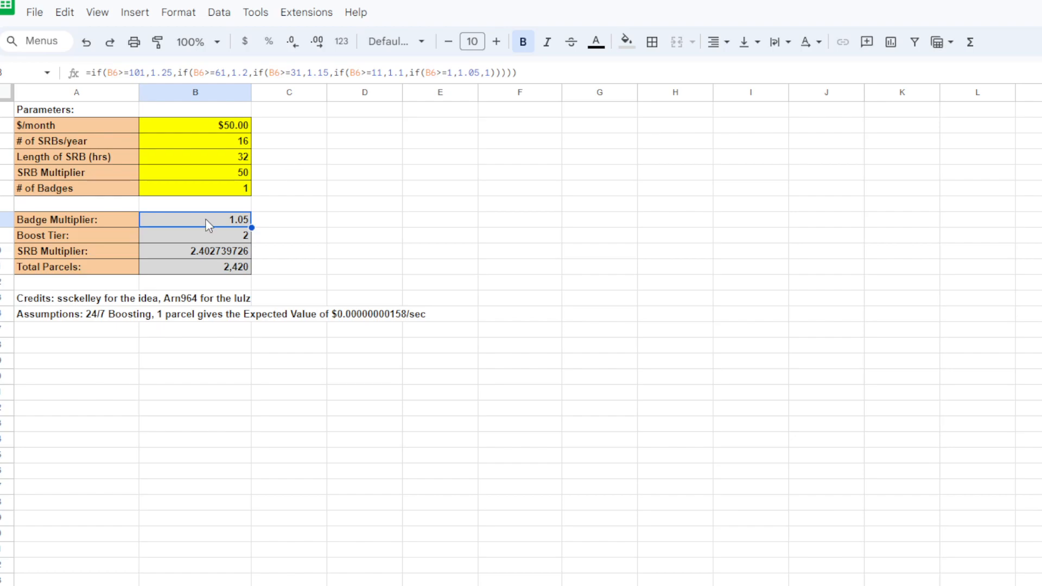
{"action": "mouse_move", "coordinate": [189, 175]}
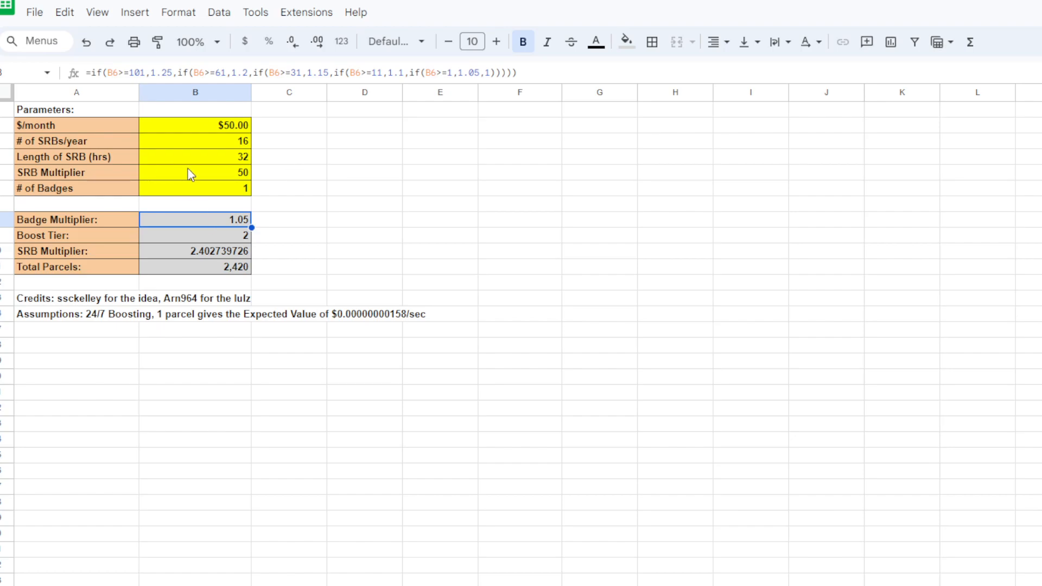